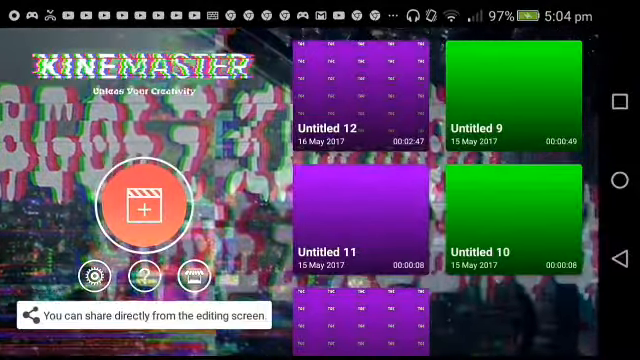
Step: Open the Untitled 11 project in the editing timeline
{"action": "left_click", "coordinate": [346, 230]}
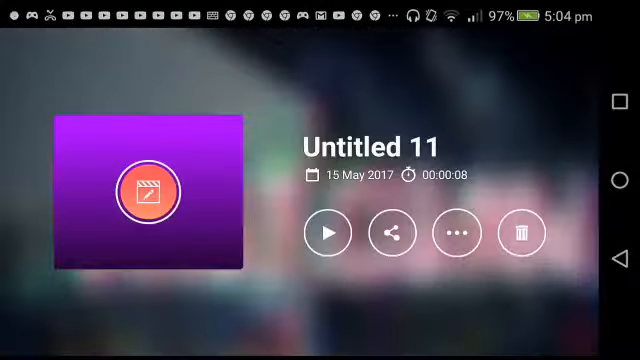
{"action": "left_click", "coordinate": [327, 233]}
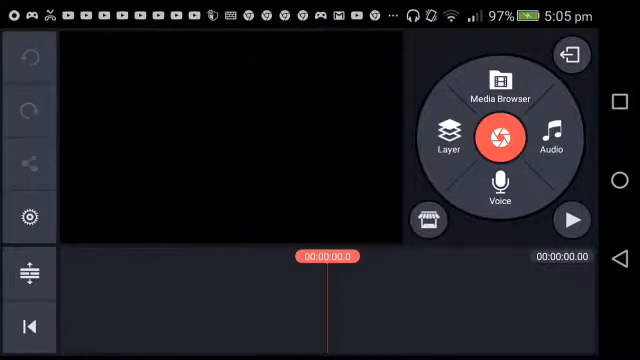
Step: Add a black solid background clip from the media browser to the timeline
{"action": "left_click", "coordinate": [499, 85]}
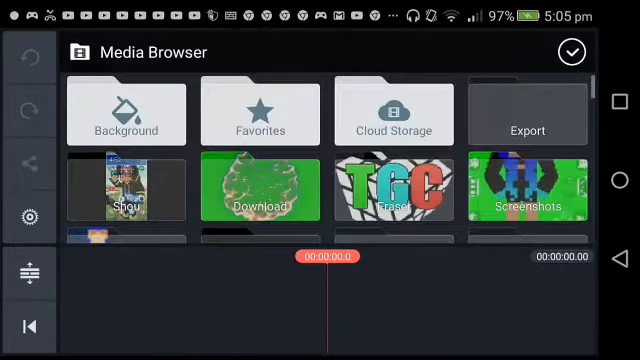
{"action": "left_click", "coordinate": [125, 114]}
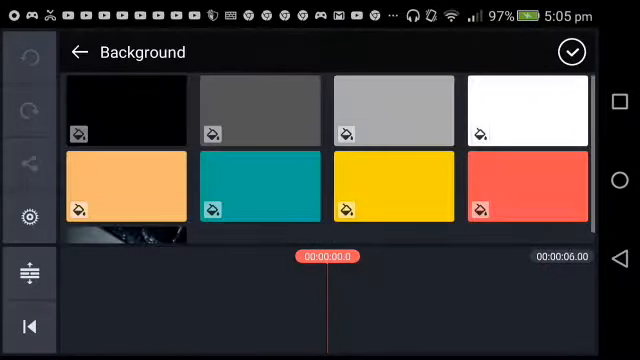
{"action": "left_click", "coordinate": [120, 105]}
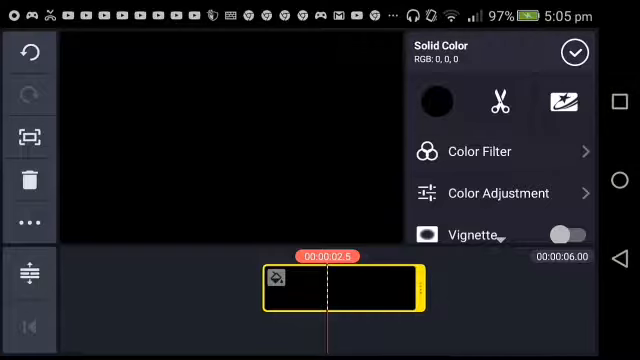
Step: Recolour the background clip to purple #8C0091 on the colour wheel and confirm
{"action": "left_click", "coordinate": [440, 98]}
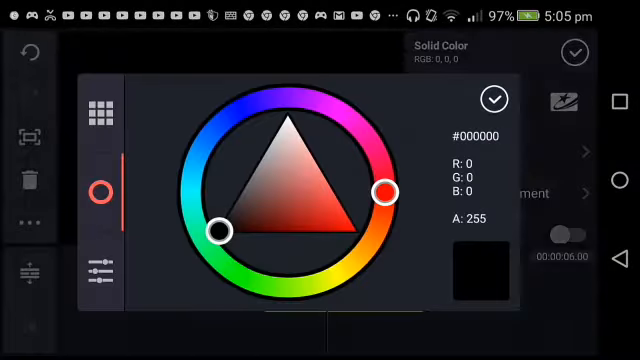
{"action": "left_click_drag", "start_coordinate": [383, 189], "coordinate": [343, 118]}
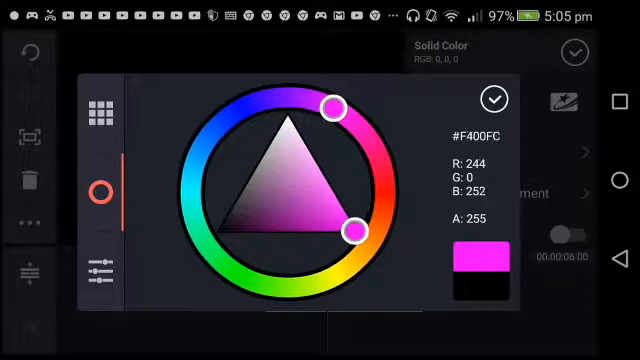
{"action": "left_click_drag", "start_coordinate": [354, 223], "coordinate": [309, 227]}
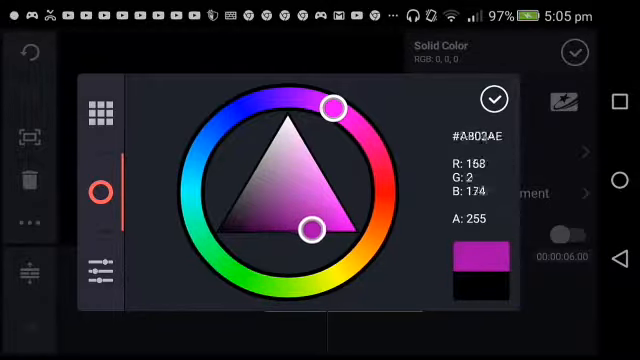
{"action": "left_click_drag", "start_coordinate": [307, 226], "coordinate": [296, 231]}
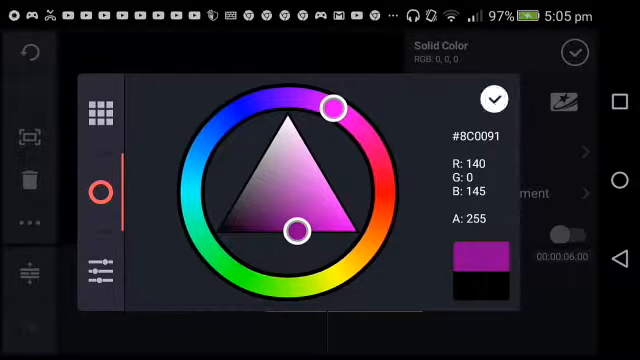
{"action": "left_click", "coordinate": [491, 99]}
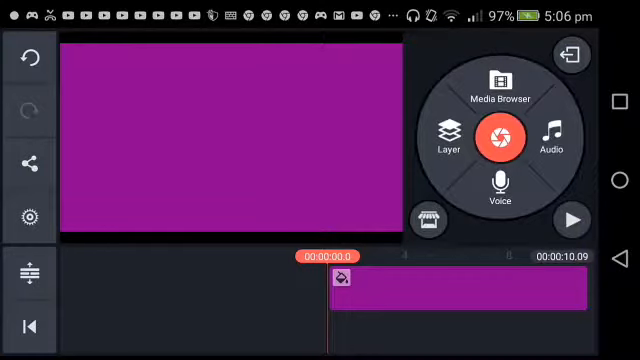
Step: Browse the music folder, previewing Undone, My Heart and other songs
{"action": "left_click", "coordinate": [548, 137]}
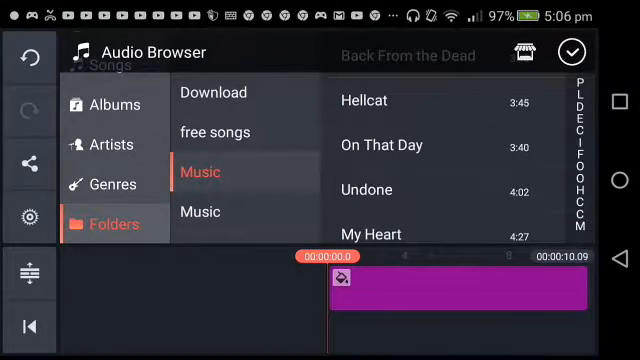
{"action": "left_click", "coordinate": [367, 189]}
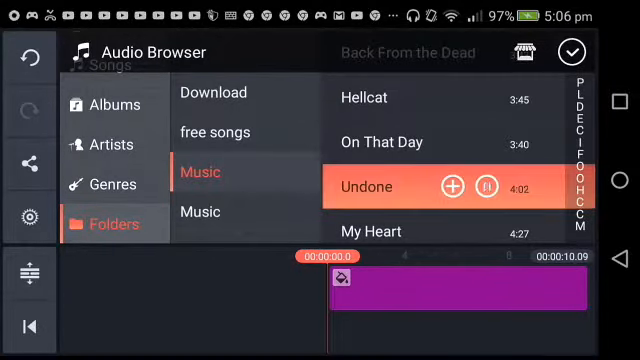
{"action": "scroll", "scroll_direction": "down", "scroll_amount": 3}
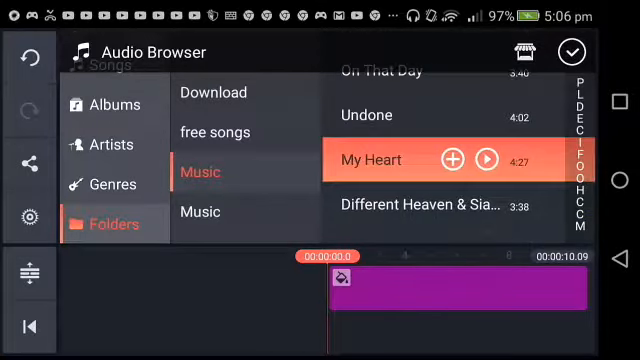
{"action": "left_click", "coordinate": [484, 159]}
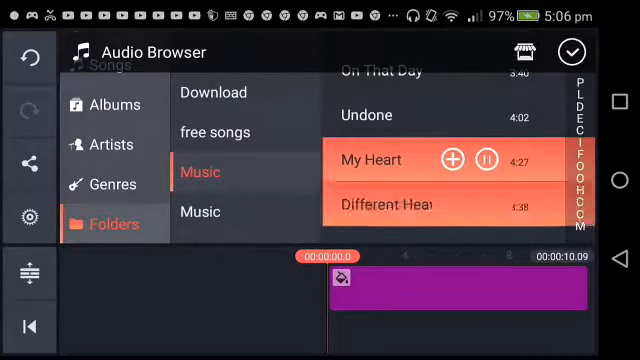
{"action": "scroll", "scroll_direction": "down", "scroll_amount": 3}
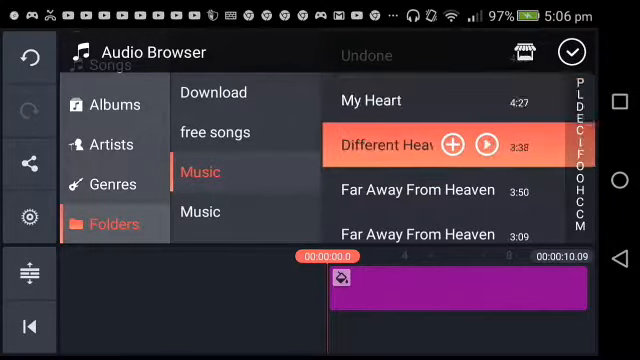
{"action": "left_click", "coordinate": [485, 144]}
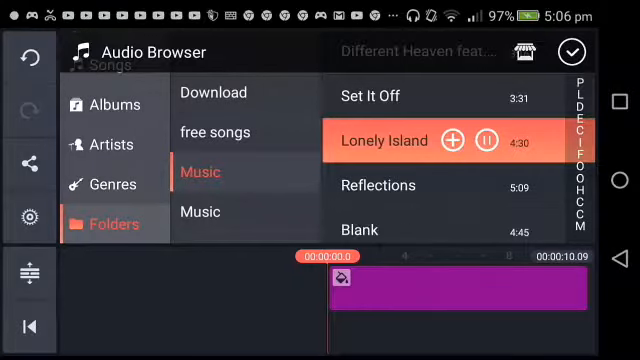
Step: Preview Reflections and add it as the music track under the purple background
{"action": "left_click", "coordinate": [377, 185]}
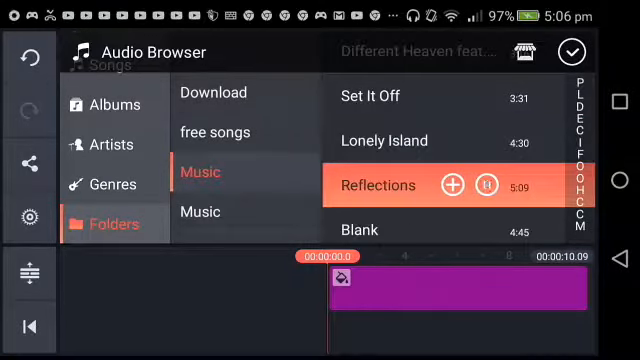
{"action": "scroll", "scroll_direction": "down", "scroll_amount": 3}
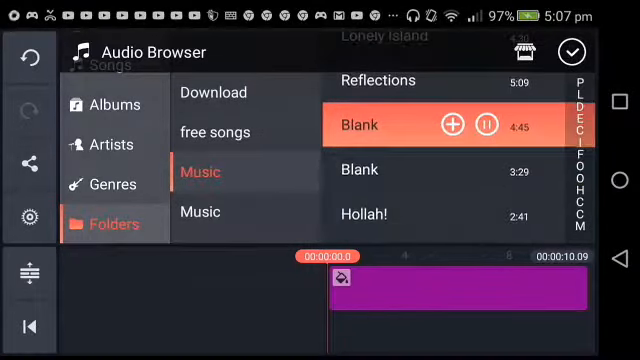
{"action": "scroll", "scroll_direction": "down", "scroll_amount": 3}
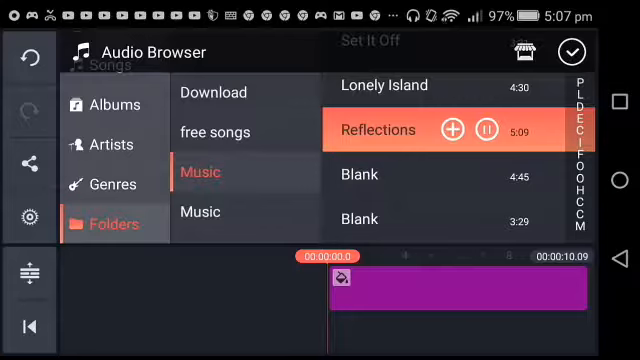
{"action": "left_click", "coordinate": [575, 53]}
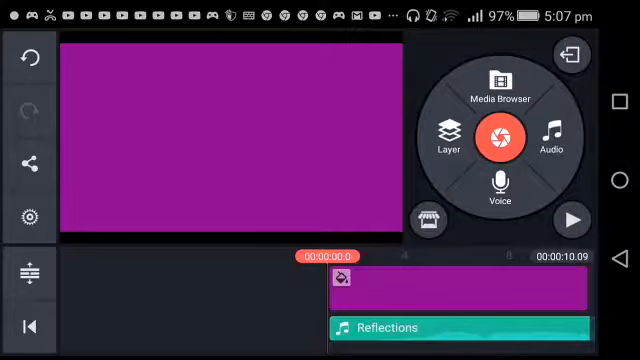
{"action": "left_click", "coordinate": [572, 220]}
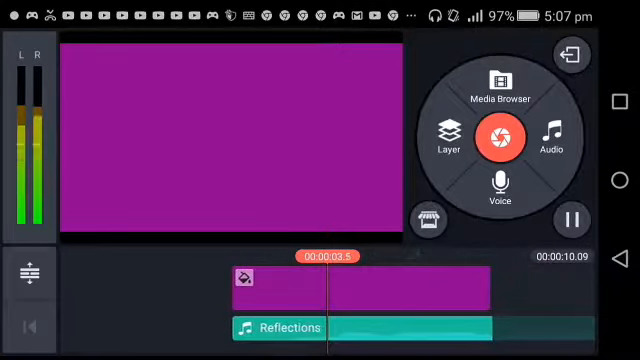
{"action": "left_click", "coordinate": [260, 283]}
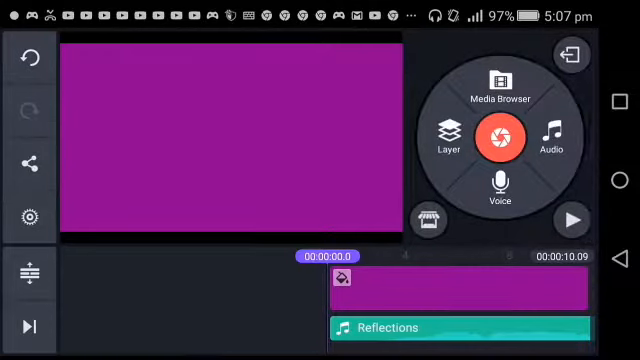
{"action": "left_click", "coordinate": [570, 220]}
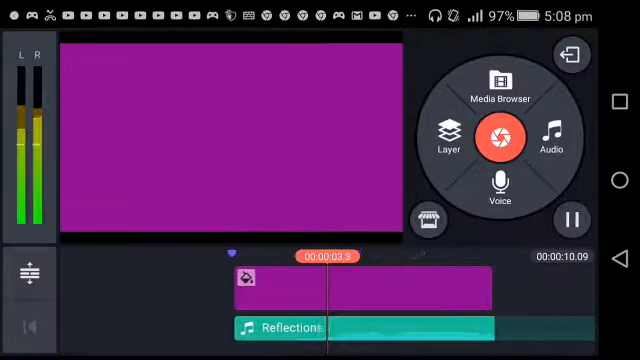
{"action": "left_click", "coordinate": [571, 219]}
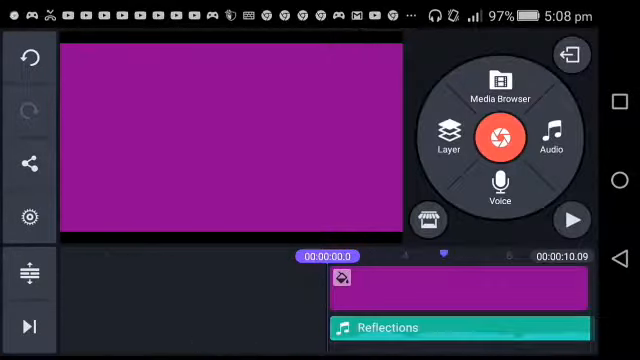
{"action": "left_click", "coordinate": [571, 219]}
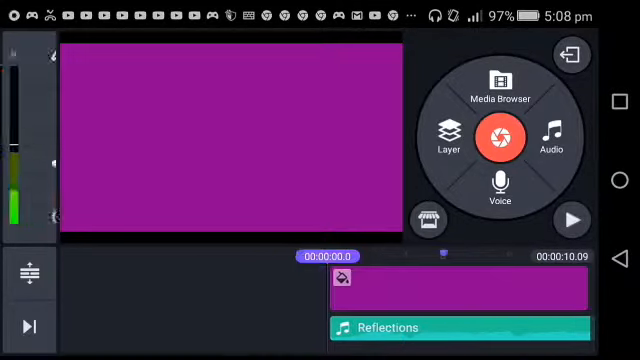
{"action": "left_click", "coordinate": [570, 219]}
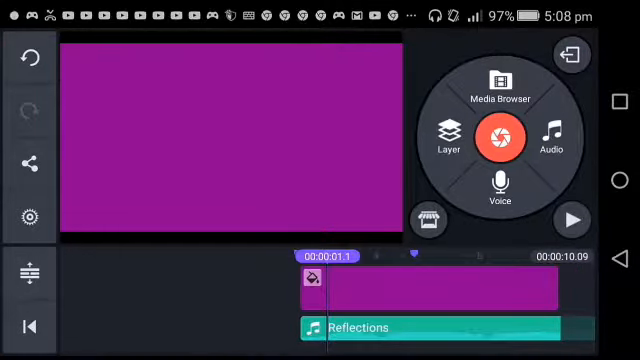
Step: Layer the TGC cube logo image over the background and choose its entrance animation
{"action": "left_click", "coordinate": [499, 85]}
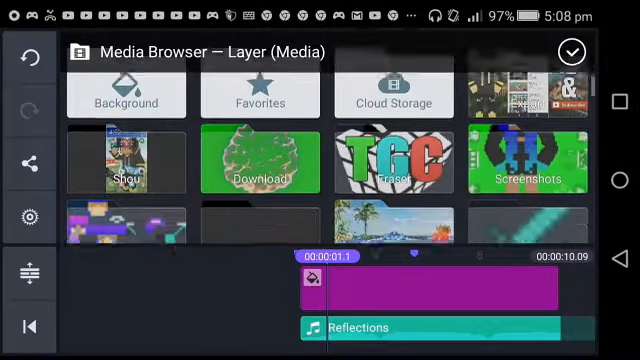
{"action": "left_click", "coordinate": [395, 160]}
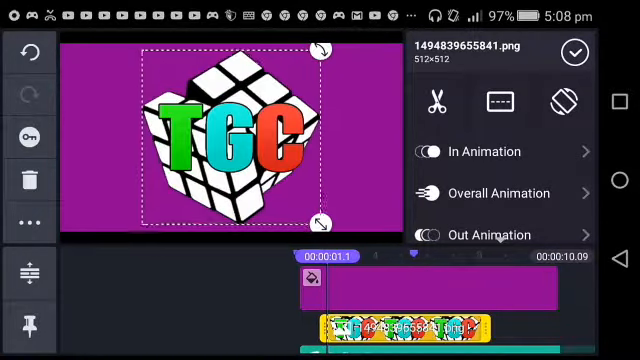
{"action": "left_click", "coordinate": [477, 151]}
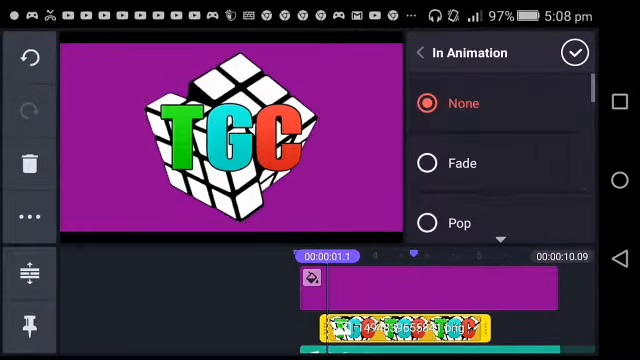
{"action": "left_click", "coordinate": [460, 221]}
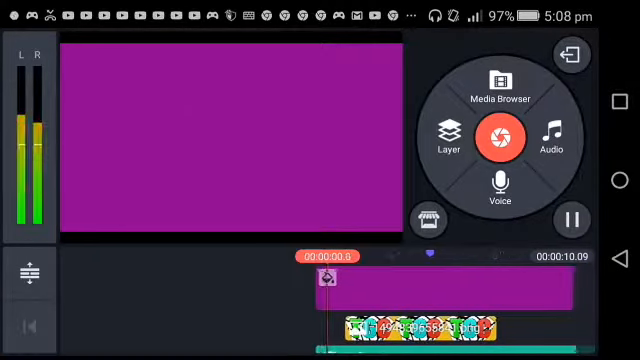
Step: Pause playback and review the logo layer's In Animation settings, then close them
{"action": "left_click", "coordinate": [569, 220]}
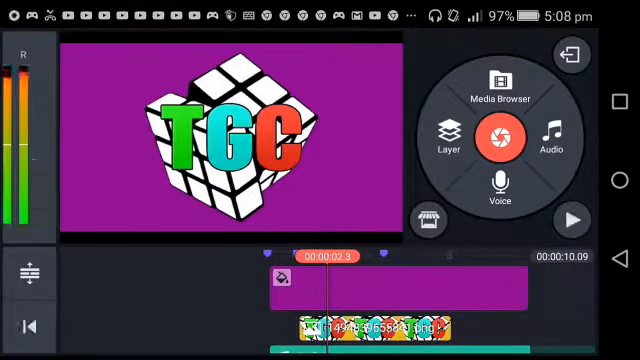
{"action": "left_click", "coordinate": [380, 323]}
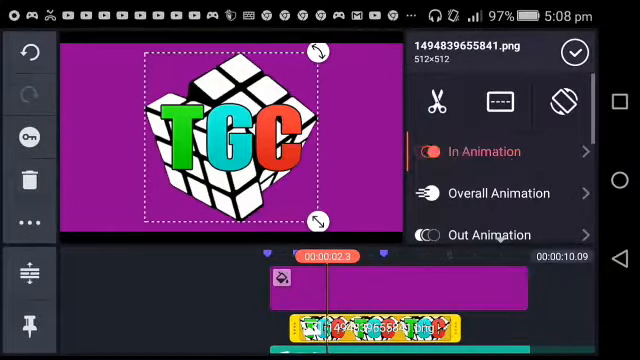
{"action": "left_click", "coordinate": [485, 151]}
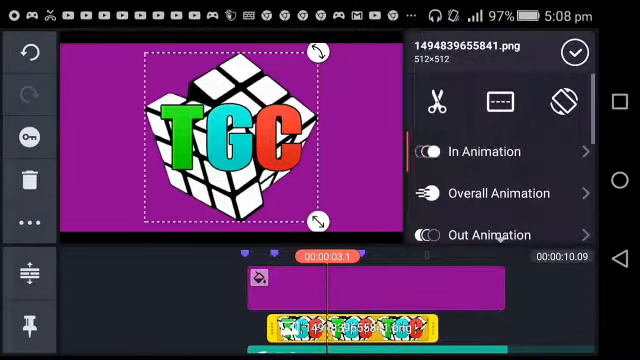
{"action": "left_click", "coordinate": [486, 151]}
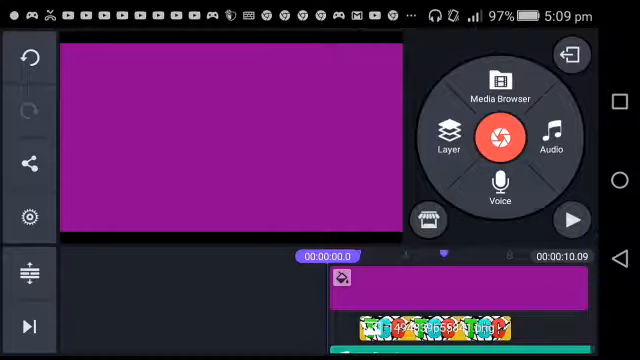
{"action": "left_click", "coordinate": [572, 219]}
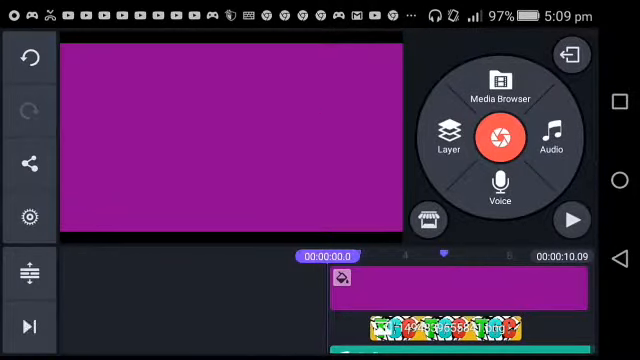
{"action": "left_click", "coordinate": [568, 221]}
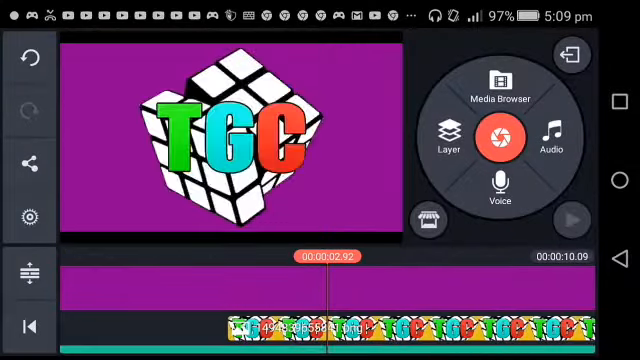
{"action": "left_click", "coordinate": [572, 219]}
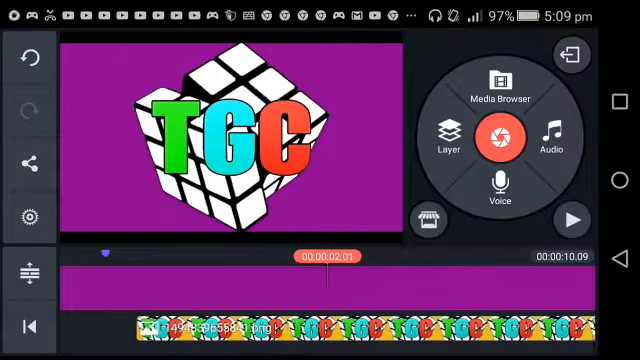
{"action": "left_click", "coordinate": [570, 219]}
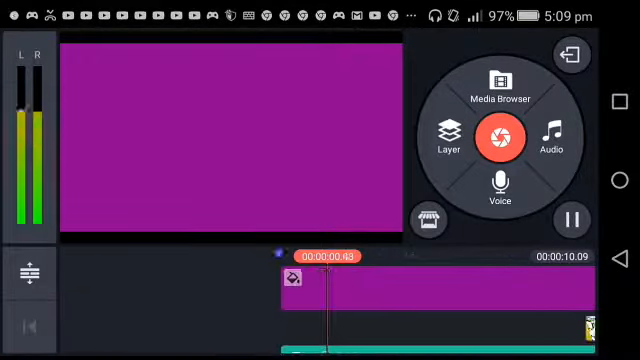
{"action": "left_click", "coordinate": [572, 220]}
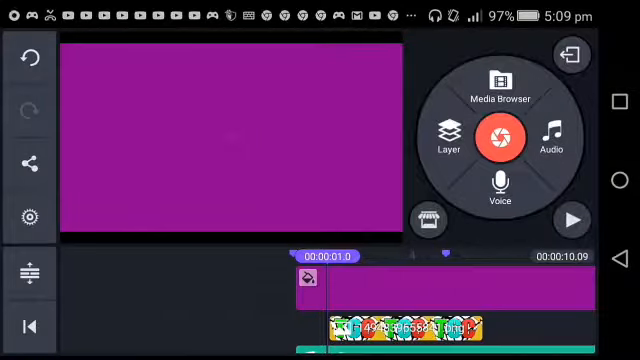
Step: Add shockwave green screen.mp4 as a layer, preview it and select the shockwave layer
{"action": "left_click", "coordinate": [449, 138]}
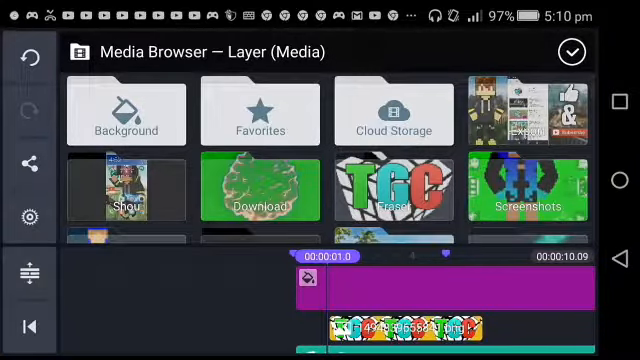
{"action": "left_click", "coordinate": [258, 189]}
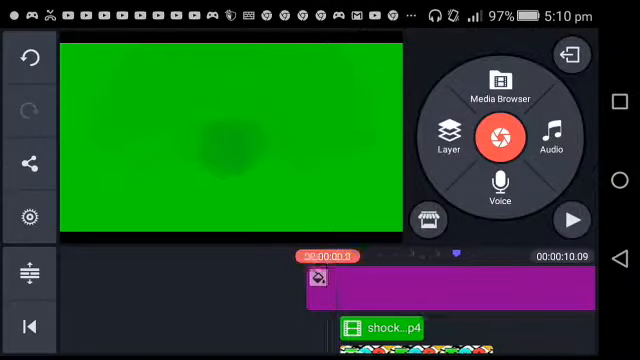
{"action": "left_click", "coordinate": [570, 218]}
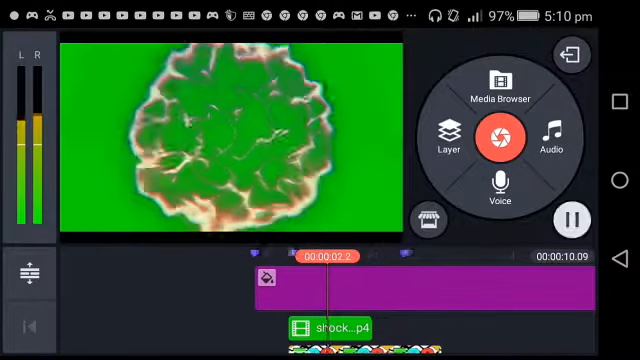
{"action": "left_click", "coordinate": [570, 219]}
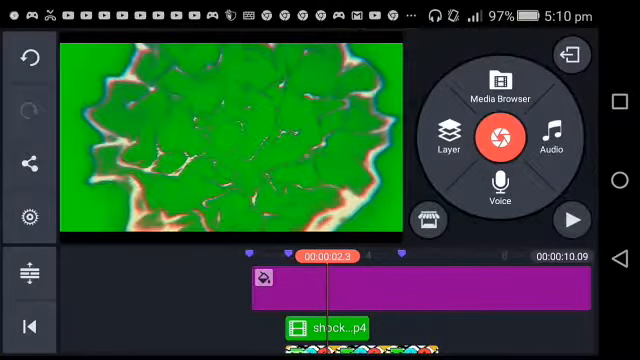
{"action": "left_click", "coordinate": [330, 327]}
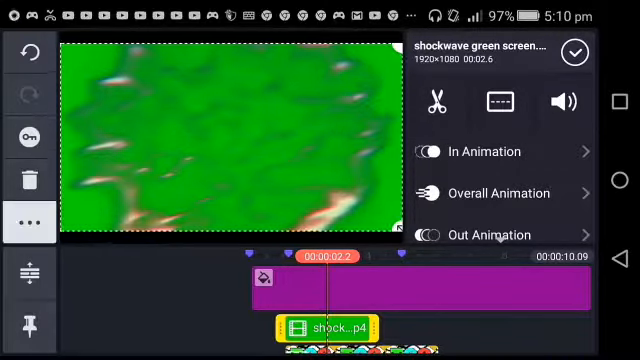
Step: Enable Chroma Key on the shockwave layer so its green is removed over the purple
{"action": "left_click", "coordinate": [28, 222]}
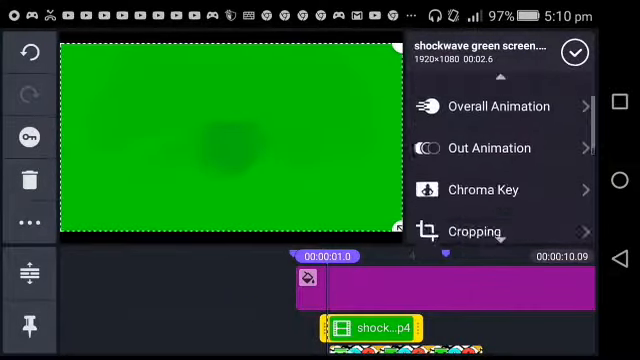
{"action": "left_click", "coordinate": [482, 190]}
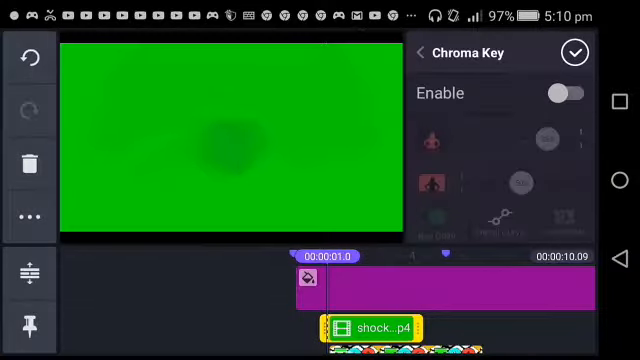
{"action": "left_click", "coordinate": [561, 92]}
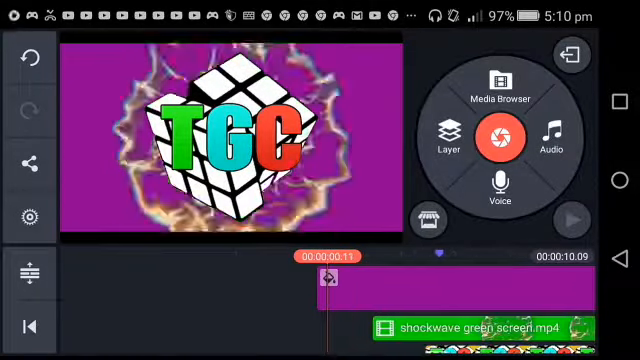
Step: Preview the keyed shockwave burst over purple, then pause playback
{"action": "left_click", "coordinate": [571, 216]}
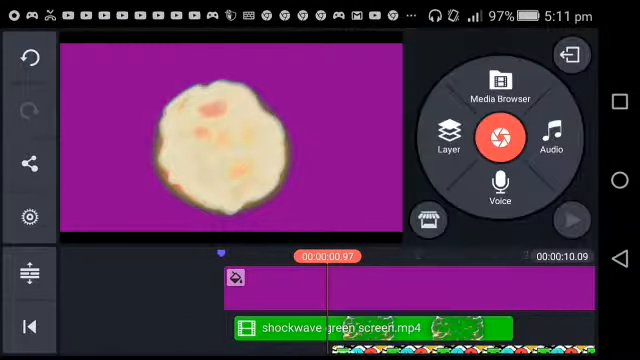
{"action": "left_click", "coordinate": [573, 216]}
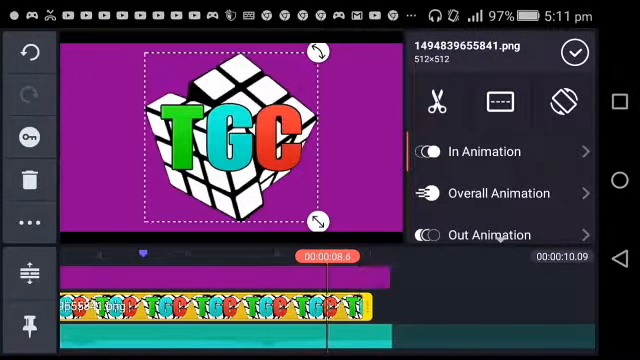
Step: Give the TGC logo a 1.0 s Fade out animation and a Jitter overall animation
{"action": "left_click", "coordinate": [480, 235]}
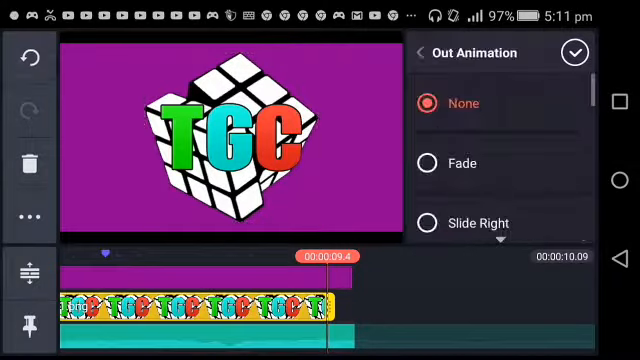
{"action": "left_click", "coordinate": [463, 163]}
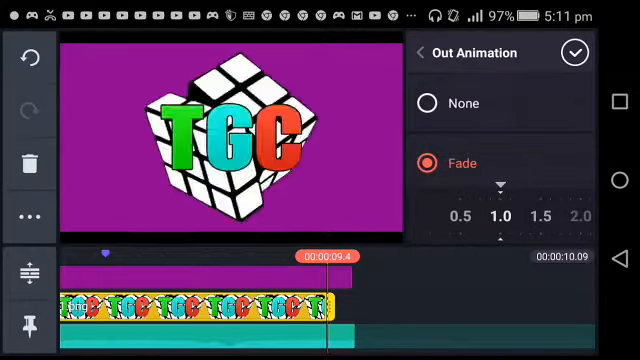
{"action": "left_click", "coordinate": [424, 52]}
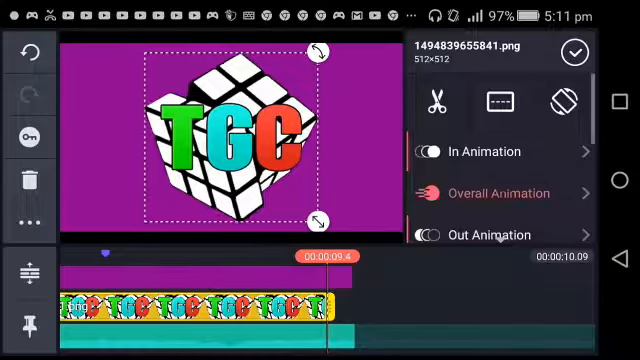
{"action": "left_click", "coordinate": [495, 192]}
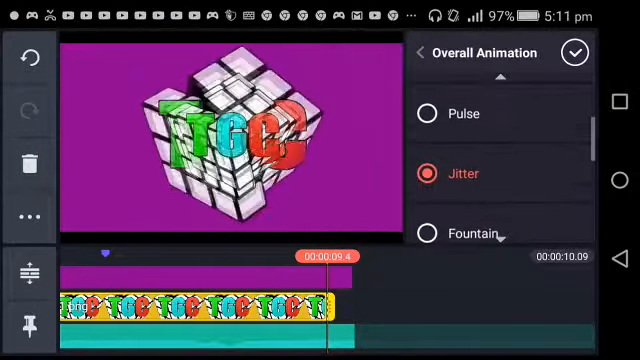
{"action": "scroll", "scroll_direction": "down", "scroll_amount": 3}
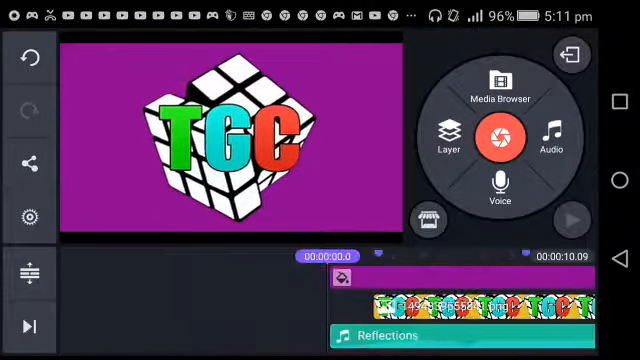
Step: Play the intro to review the animations, then start adding a text layer
{"action": "left_click", "coordinate": [570, 217]}
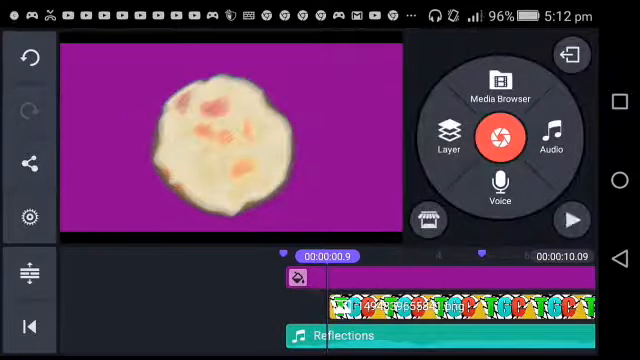
{"action": "left_click", "coordinate": [571, 219]}
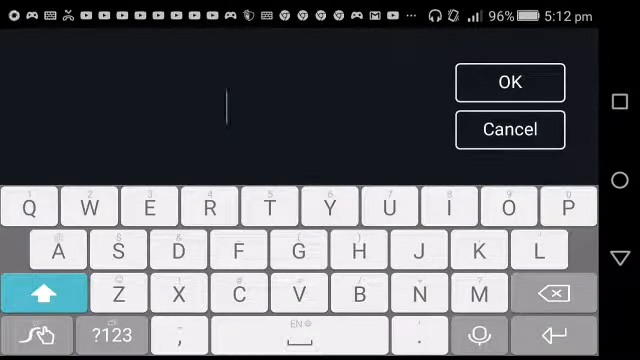
Step: Enter the title text TGC543 and set it in a bold italic Roboto font
{"action": "left_click", "coordinate": [269, 210]}
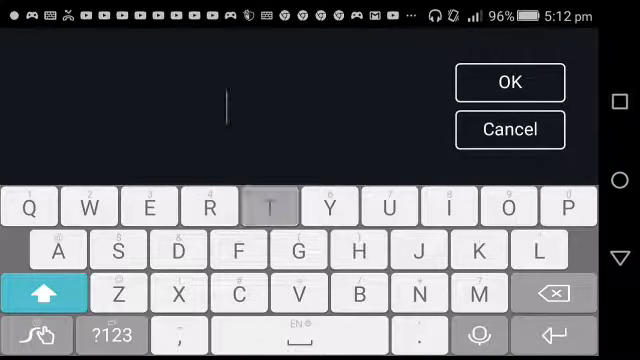
{"action": "type", "text": "TGC543"}
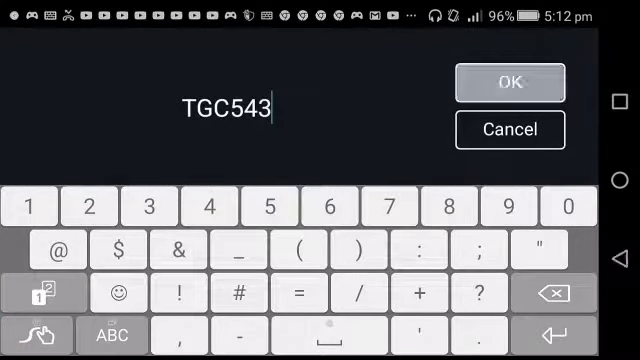
{"action": "left_click", "coordinate": [510, 81]}
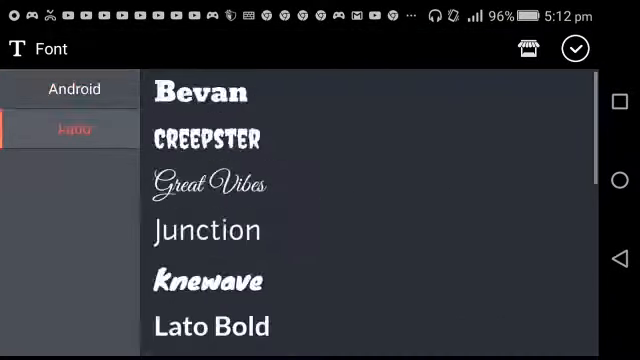
{"action": "left_click", "coordinate": [72, 89]}
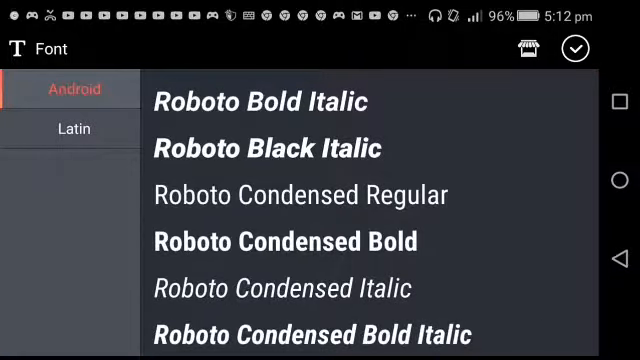
{"action": "left_click", "coordinate": [573, 49]}
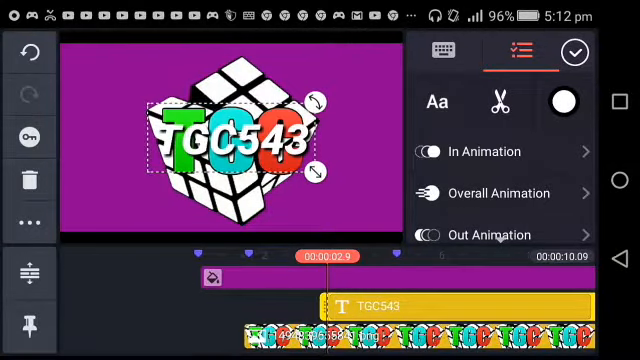
{"action": "left_click", "coordinate": [559, 102]}
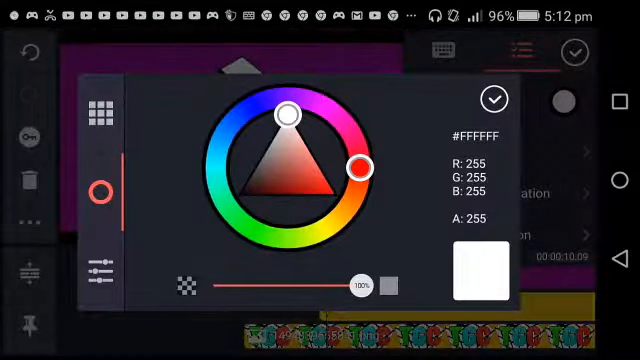
{"action": "left_click_drag", "start_coordinate": [355, 167], "coordinate": [333, 112]}
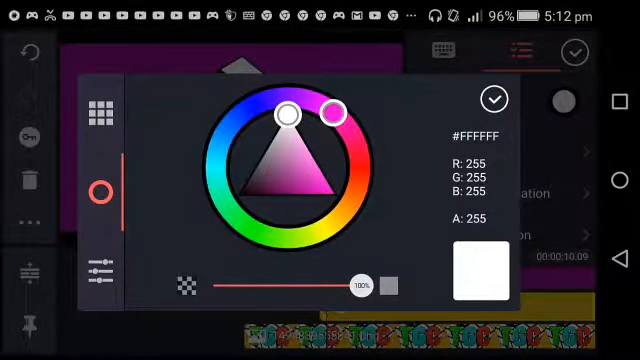
{"action": "left_click_drag", "start_coordinate": [328, 108], "coordinate": [355, 172]}
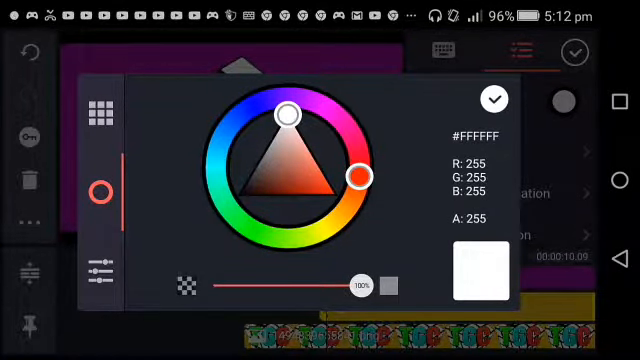
{"action": "left_click", "coordinate": [491, 100]}
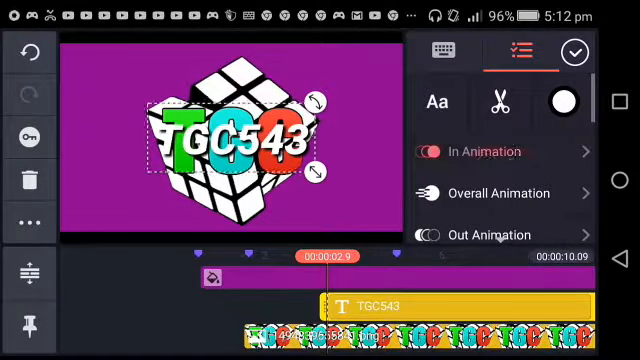
Step: Apply the Slide Right entrance animation to the TGC543 title after browsing the list
{"action": "left_click", "coordinate": [487, 151]}
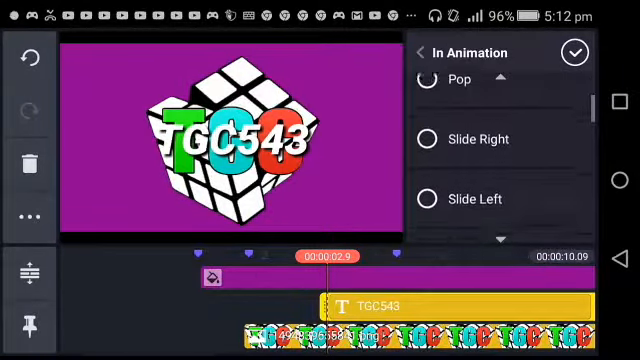
{"action": "left_click", "coordinate": [472, 138]}
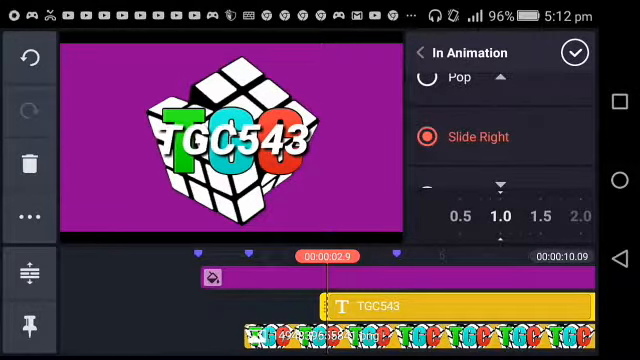
{"action": "scroll", "scroll_direction": "down", "scroll_amount": 3}
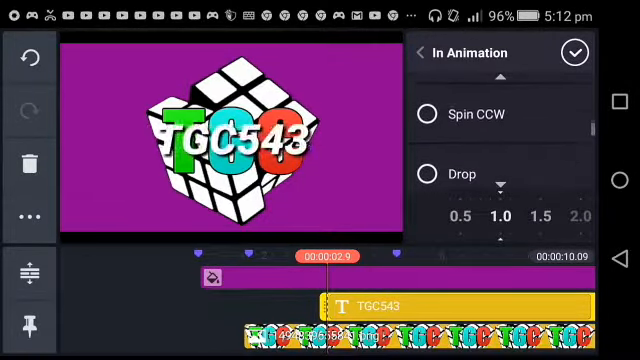
{"action": "scroll", "scroll_direction": "down", "scroll_amount": 3}
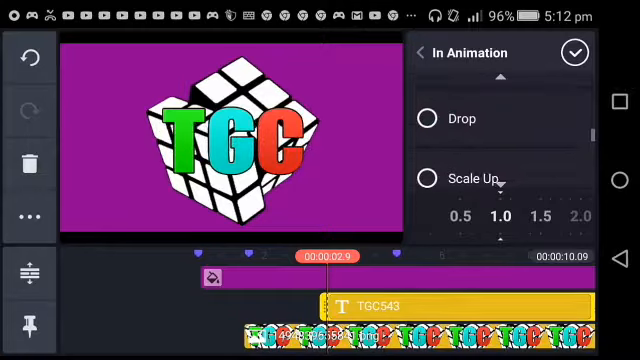
{"action": "scroll", "scroll_direction": "down", "scroll_amount": 3}
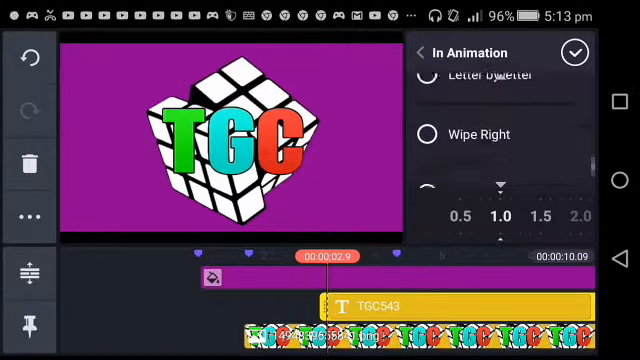
{"action": "left_click", "coordinate": [478, 134]}
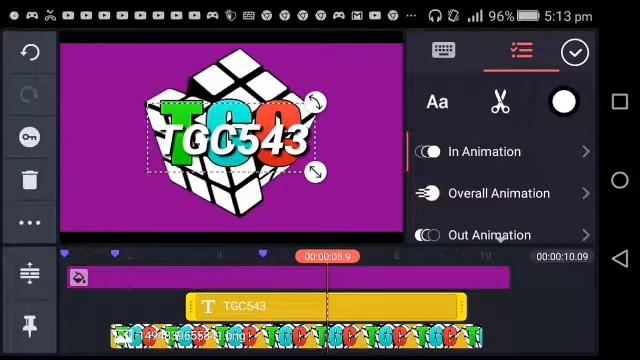
Step: Deselect, reselect and deselect the TGC543 title layer, rewinding the intro to about two seconds
{"action": "left_click", "coordinate": [490, 234]}
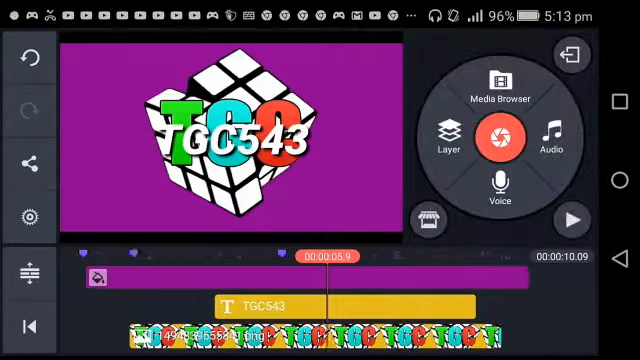
{"action": "left_click", "coordinate": [569, 221]}
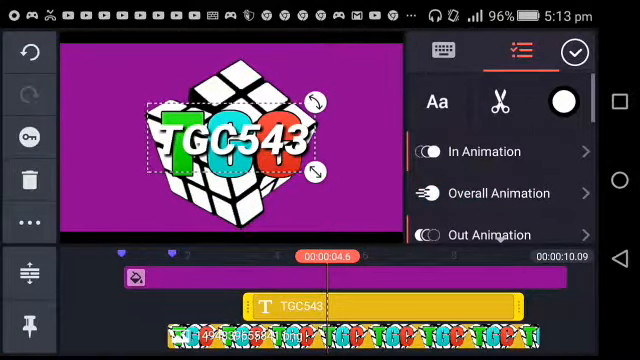
{"action": "left_click", "coordinate": [481, 151]}
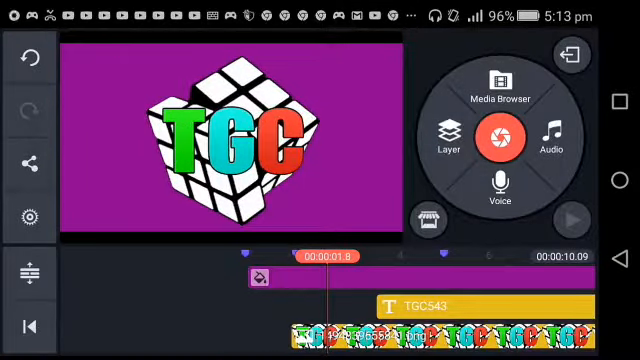
Step: Preview the intro through its fading ending and return to the project list
{"action": "left_click", "coordinate": [572, 220]}
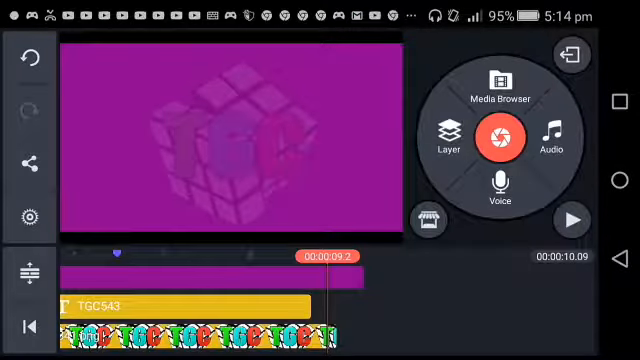
{"action": "left_click", "coordinate": [571, 55]}
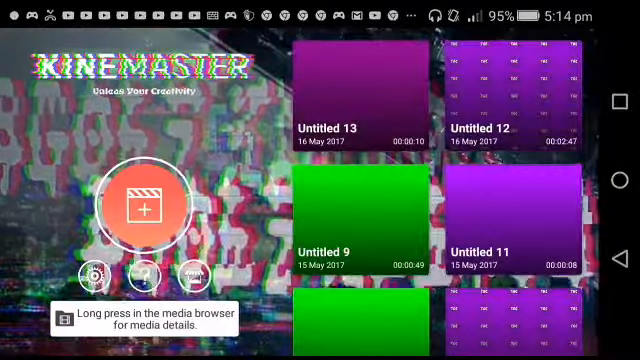
Step: Add the exported Untitled 13 intro video as a media layer in project Untitled 12
{"action": "left_click", "coordinate": [515, 90]}
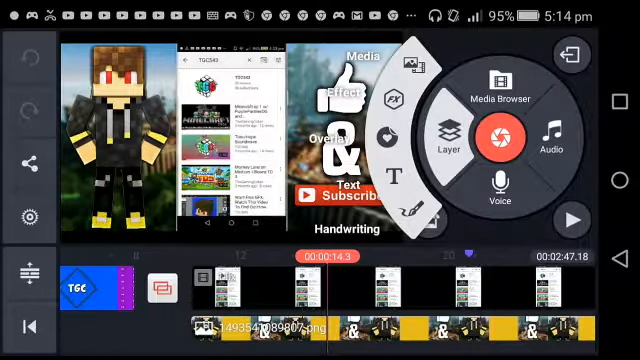
{"action": "left_click", "coordinate": [494, 80]}
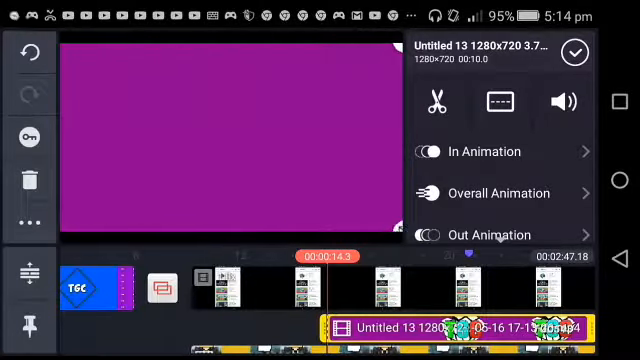
Step: Enable Chroma Key on the intro layer with threshold about 65% to remove the purple background
{"action": "scroll", "scroll_direction": "down", "scroll_amount": 3}
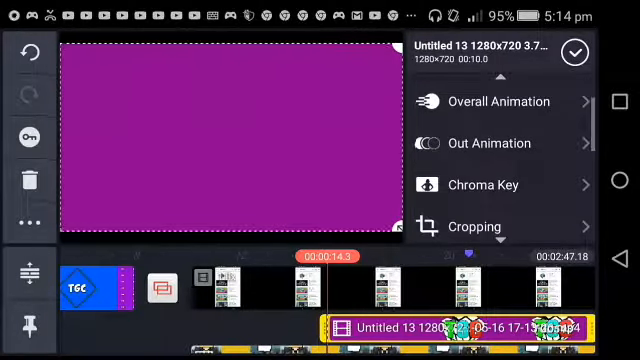
{"action": "left_click", "coordinate": [481, 184]}
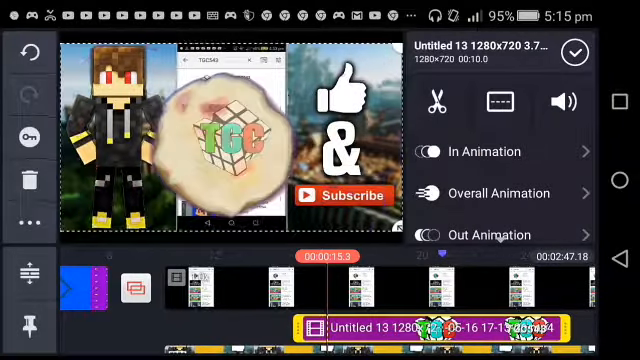
{"action": "scroll", "scroll_direction": "down", "scroll_amount": 3}
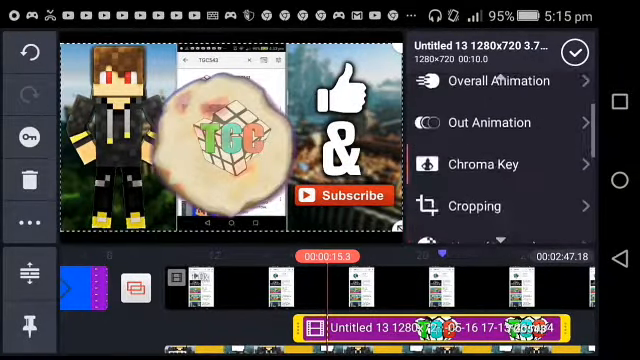
{"action": "left_click", "coordinate": [492, 164]}
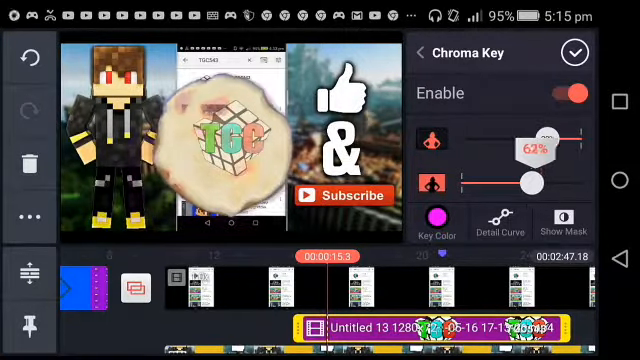
{"action": "left_click_drag", "start_coordinate": [528, 147], "coordinate": [548, 147]}
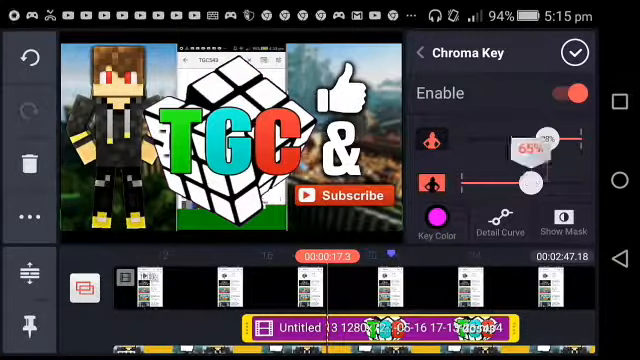
{"action": "left_click_drag", "start_coordinate": [548, 139], "coordinate": [530, 145]}
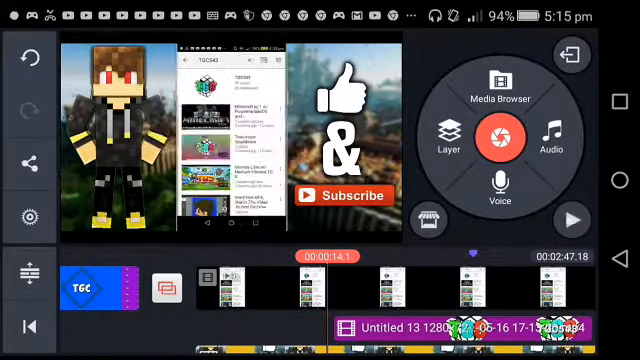
{"action": "left_click", "coordinate": [569, 219]}
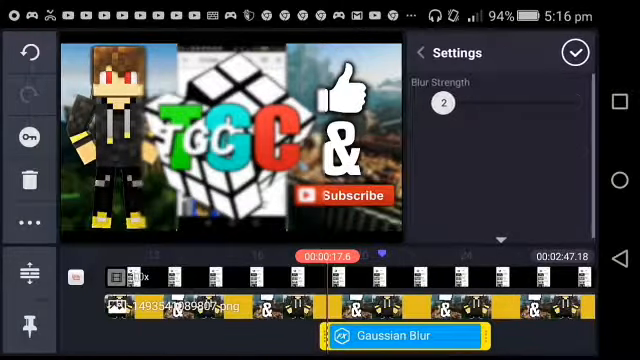
{"action": "left_click", "coordinate": [578, 52]}
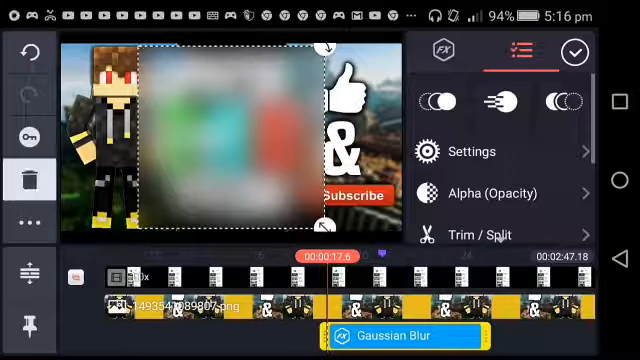
{"action": "left_click", "coordinate": [574, 56]}
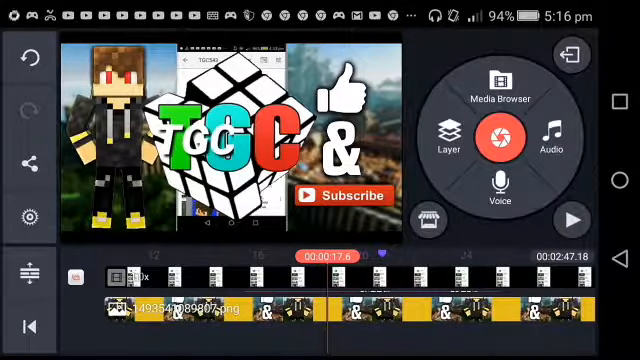